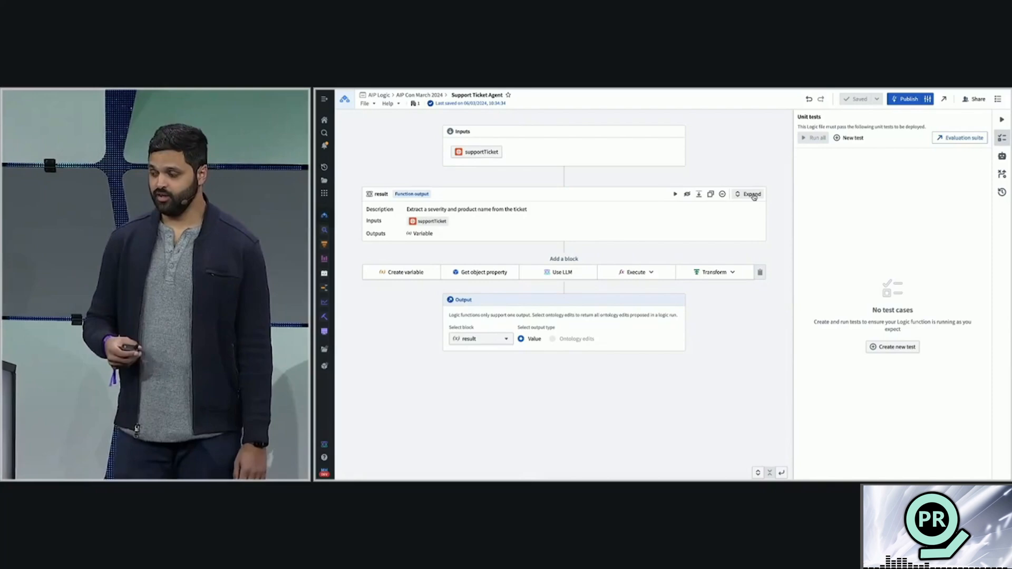
# Expand the Product, severity and result blocks, then view the version evaluation comparison
pyautogui.click(751, 194)
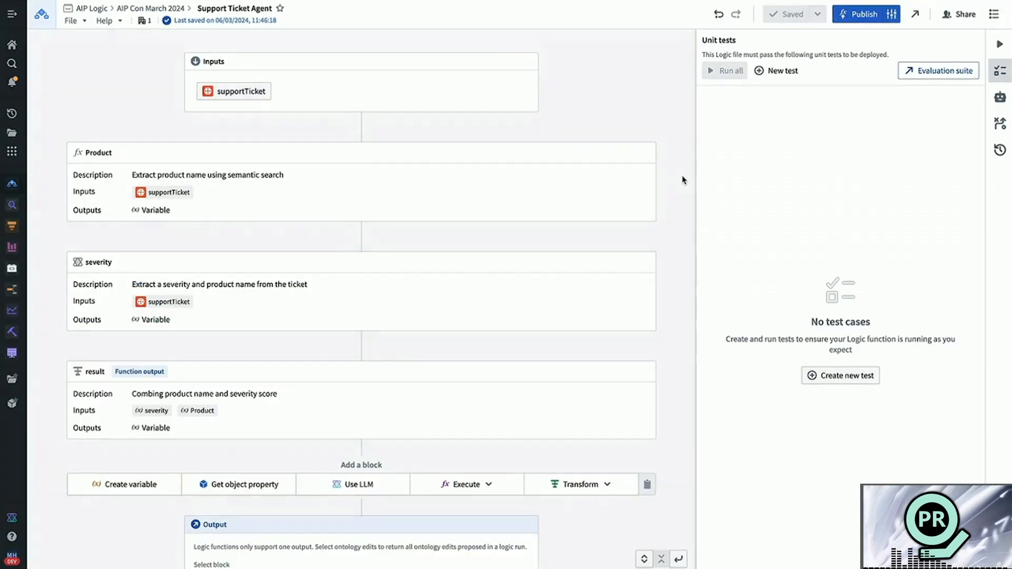
pyautogui.click(938, 70)
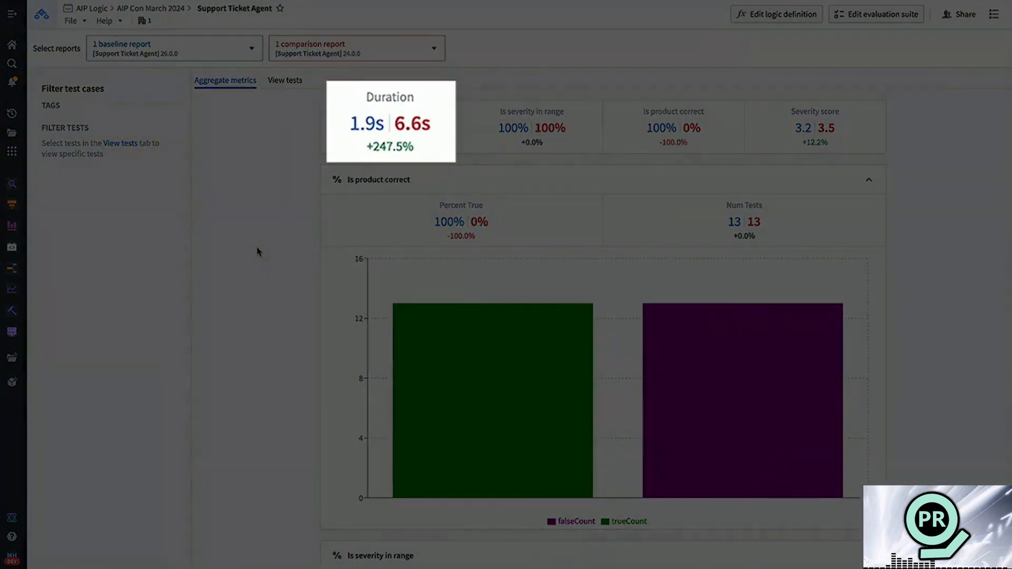
pyautogui.moveTo(257, 252)
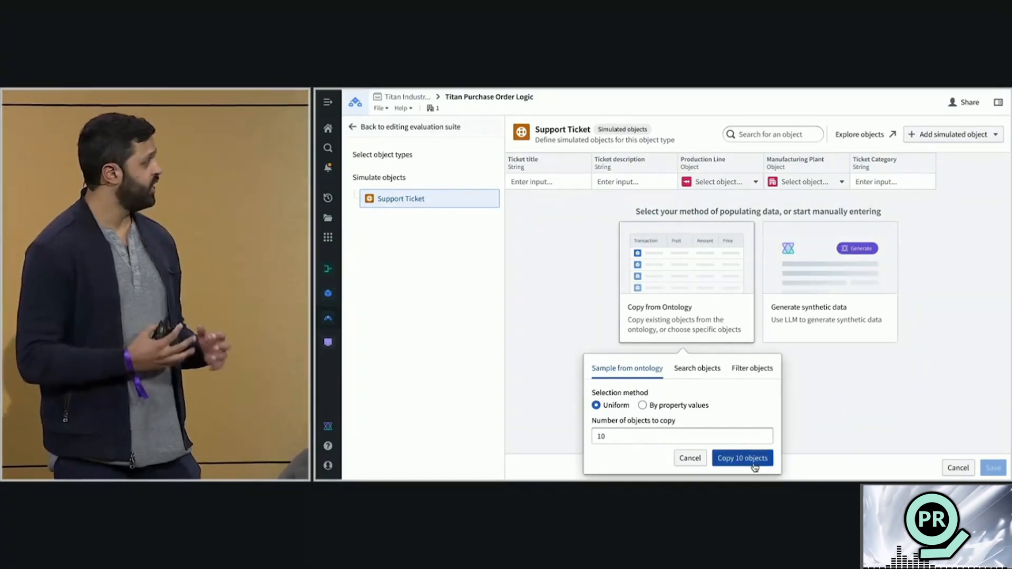
# Copy 10 uniformly sampled Support Ticket objects from the ontology into the simulated objects
pyautogui.click(742, 458)
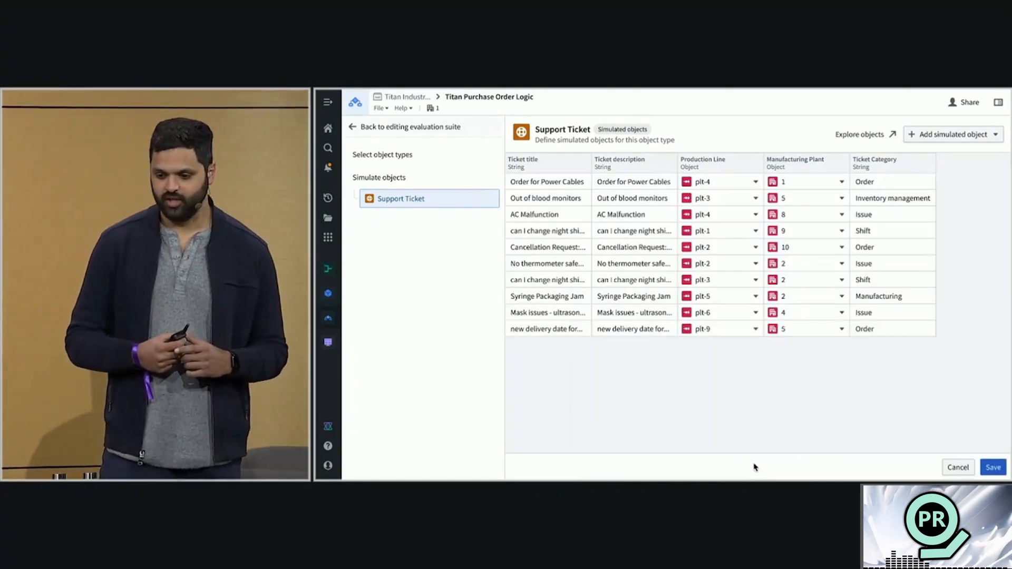